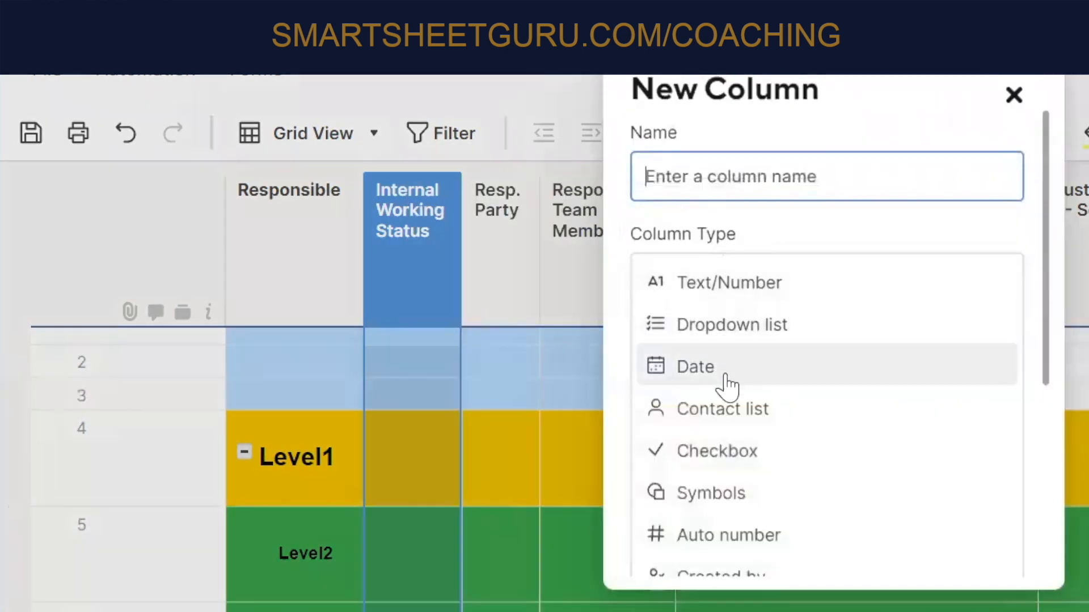
Create the new column as a Symbols column restricted to symbol values only.
{"action": "left_click", "coordinate": [710, 494]}
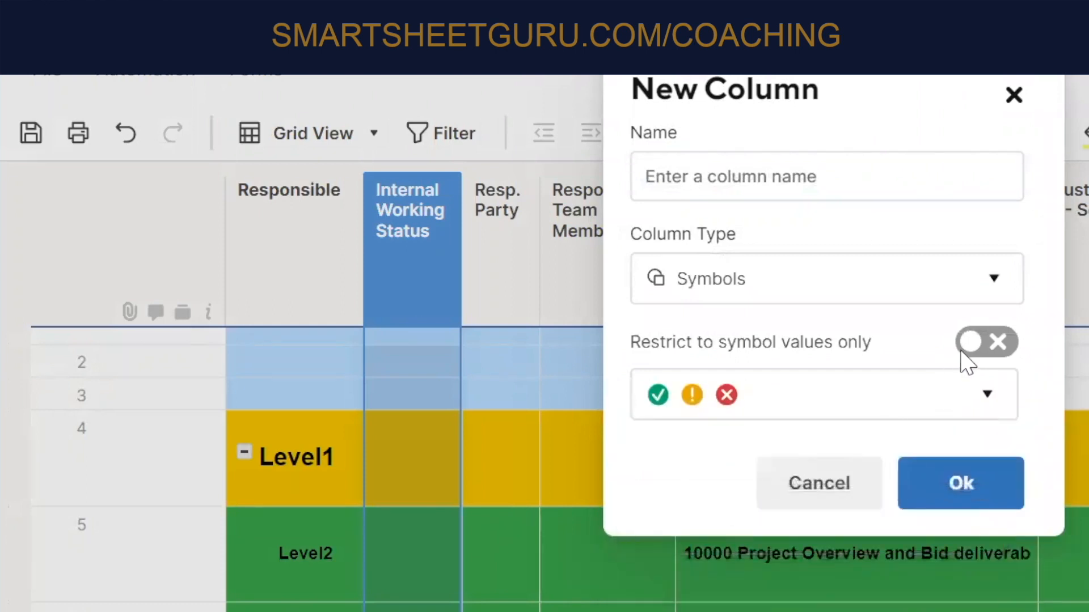
{"action": "left_click", "coordinate": [985, 342]}
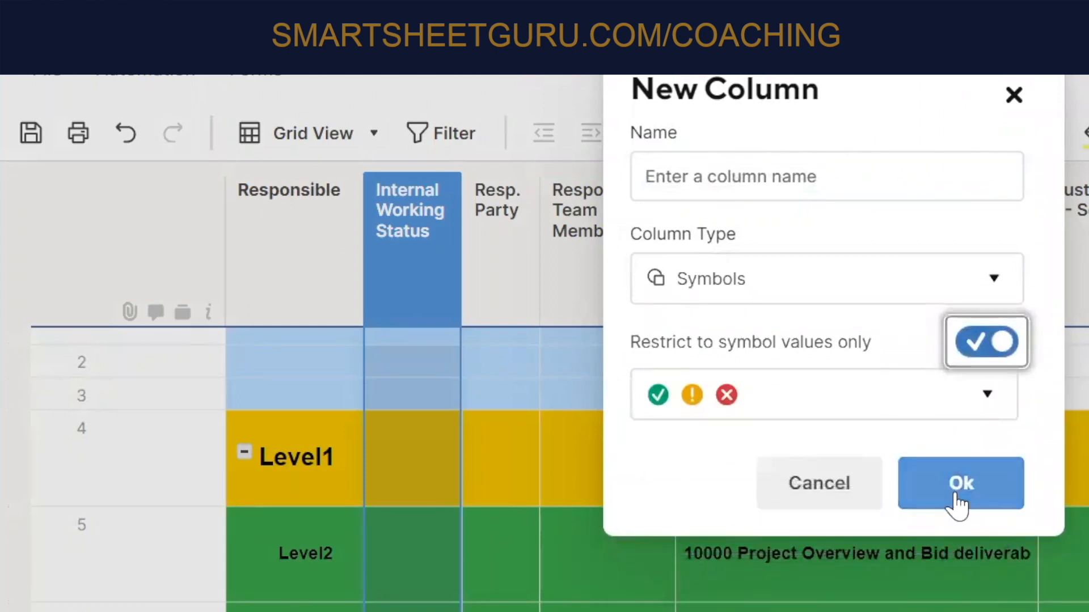
{"action": "left_click", "coordinate": [961, 483]}
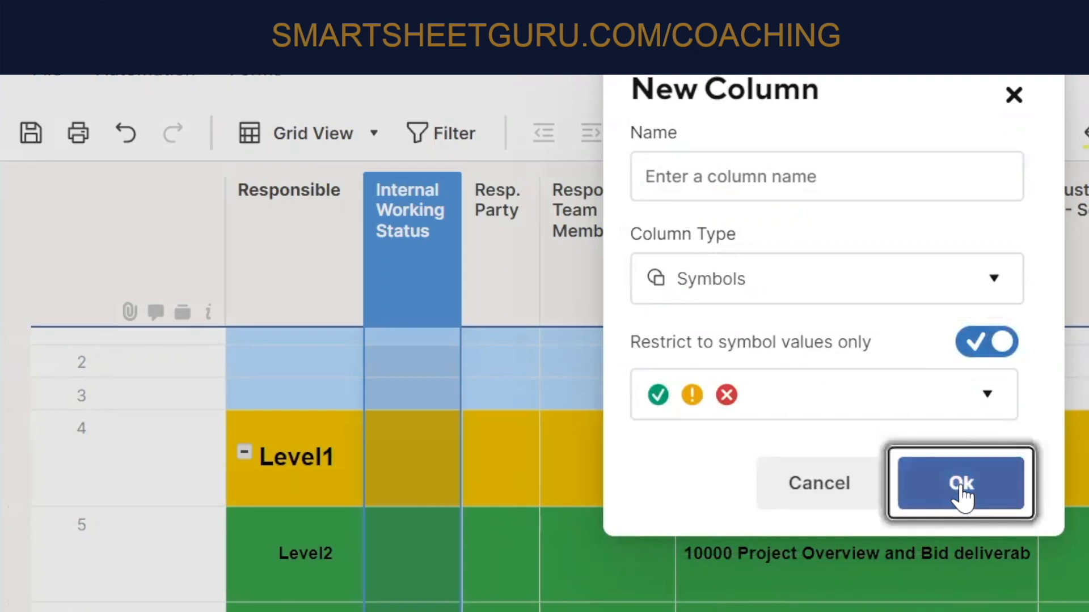
{"action": "left_click", "coordinate": [960, 484]}
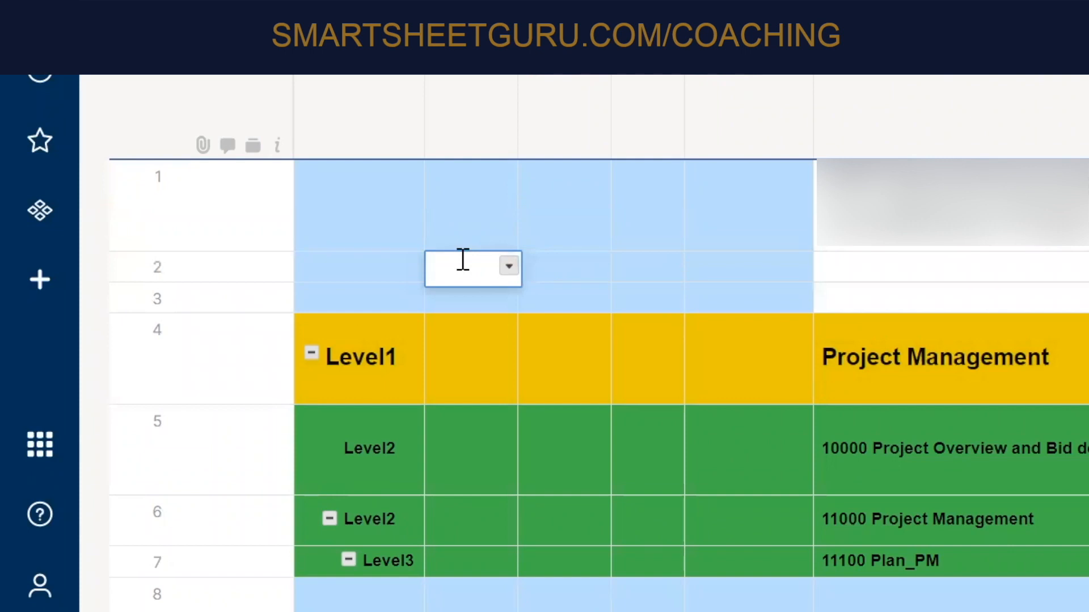
{"action": "type", "text": "=i"}
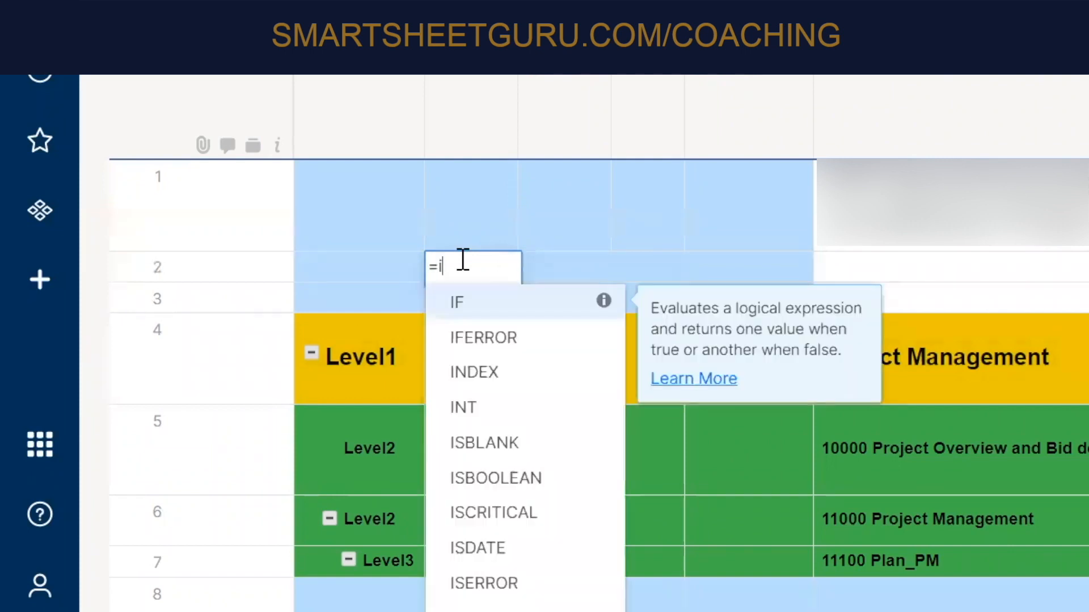
{"action": "type", "text": "f"}
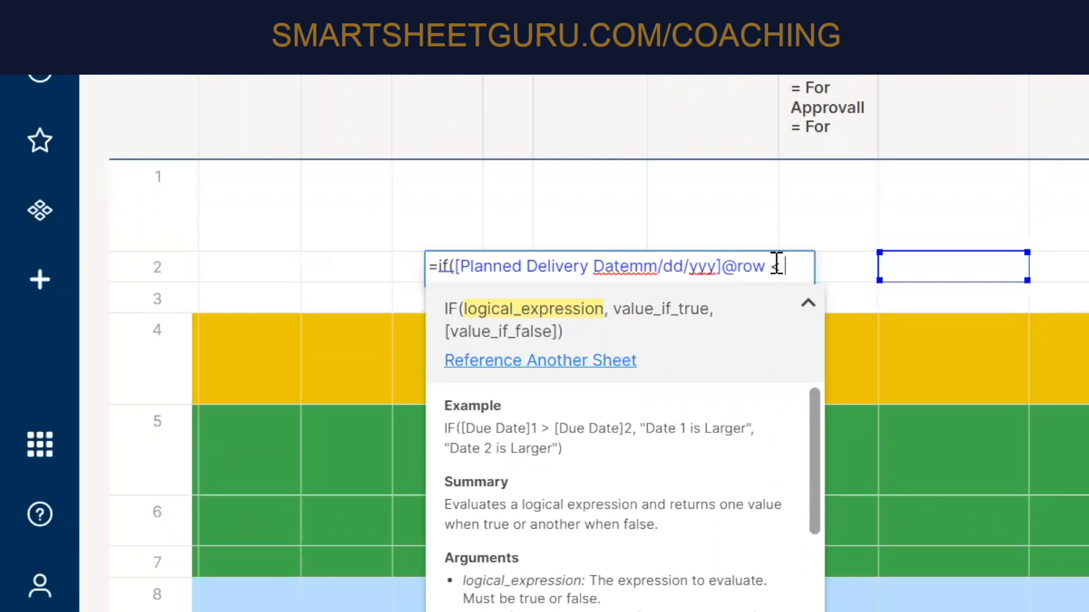
{"action": "type", "text": "today()"}
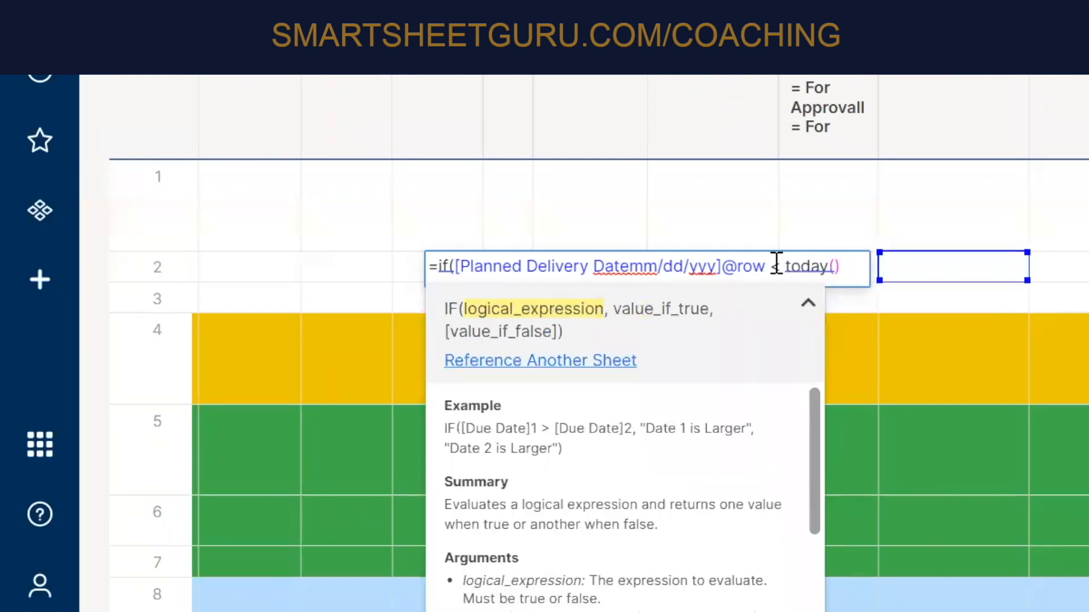
{"action": "type", "text": ", \"Red"}
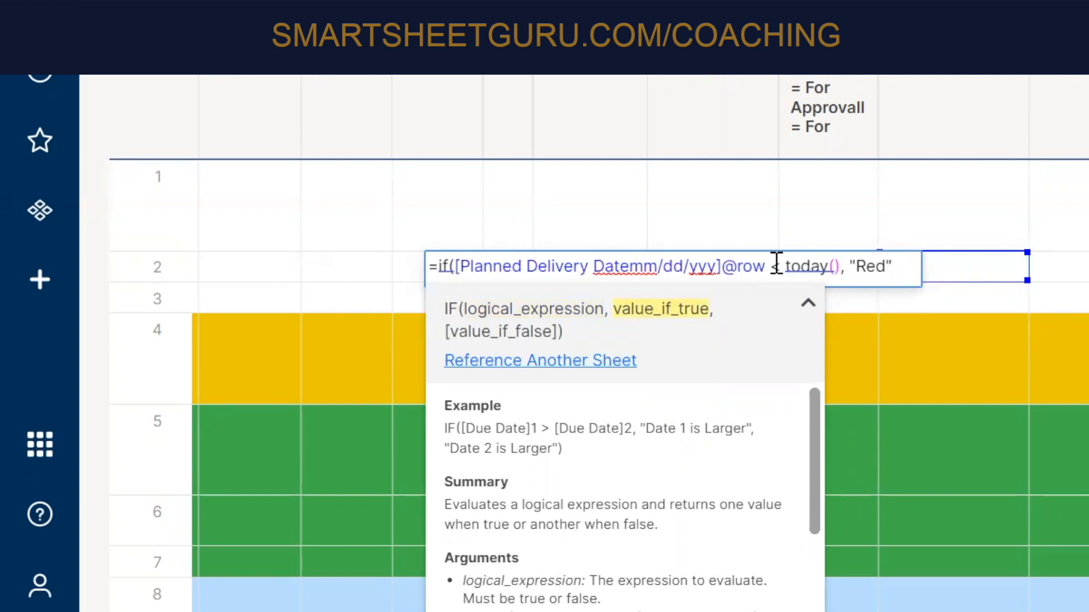
{"action": "type", "text": ",\"\""}
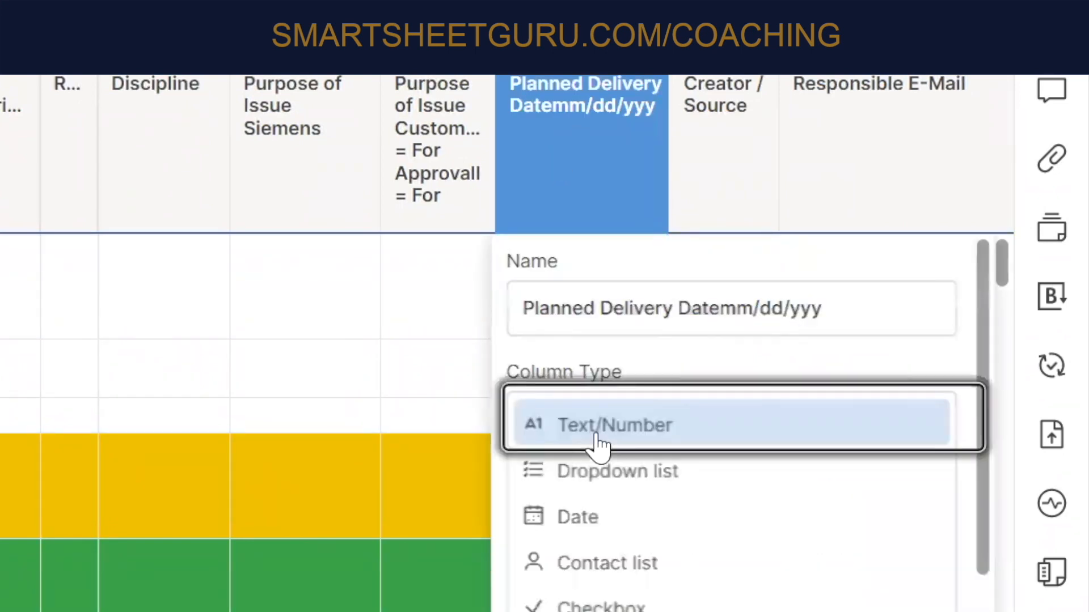
Show the Column Type choices in the Planned Delivery Date column properties.
{"action": "left_click", "coordinate": [575, 517]}
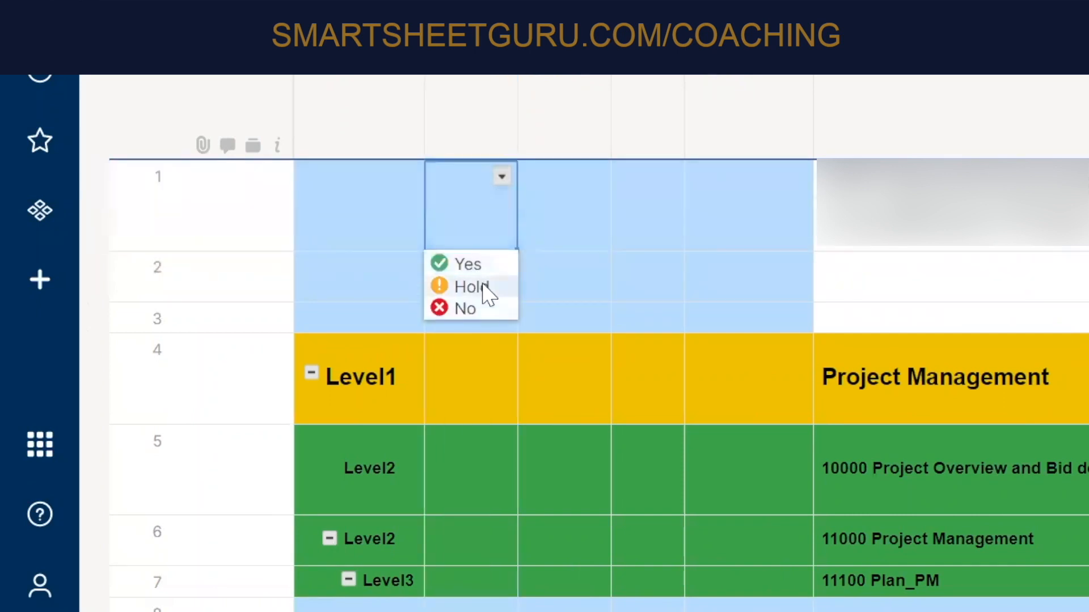
{"action": "mouse_move", "coordinate": [485, 318]}
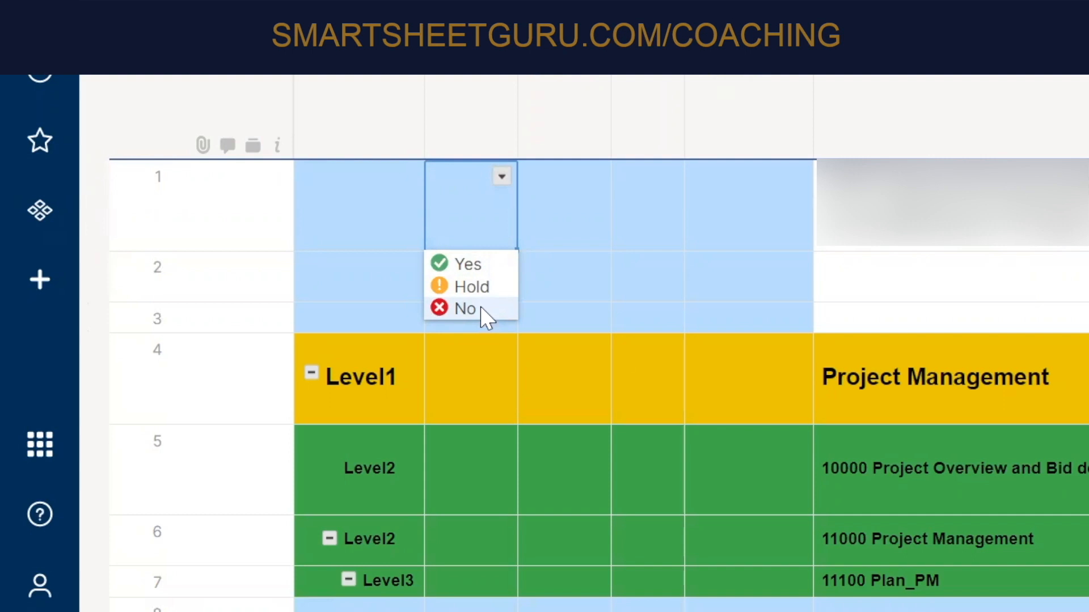
Choose the red cross No symbol for row 2 of the symbols column.
{"action": "left_click", "coordinate": [463, 309]}
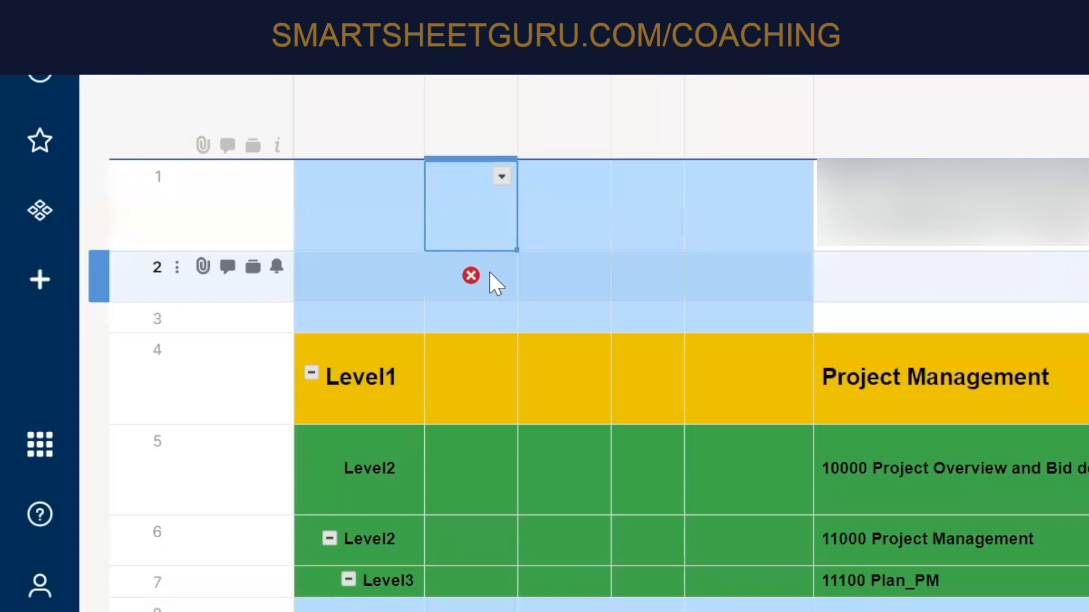
{"action": "left_click", "coordinate": [502, 176]}
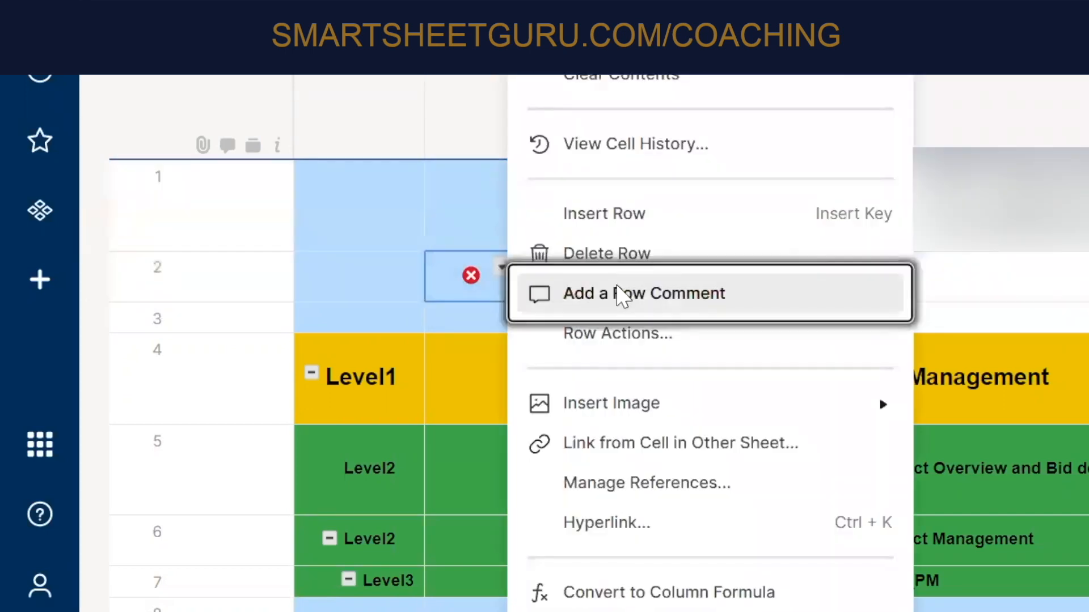
{"action": "mouse_move", "coordinate": [611, 479]}
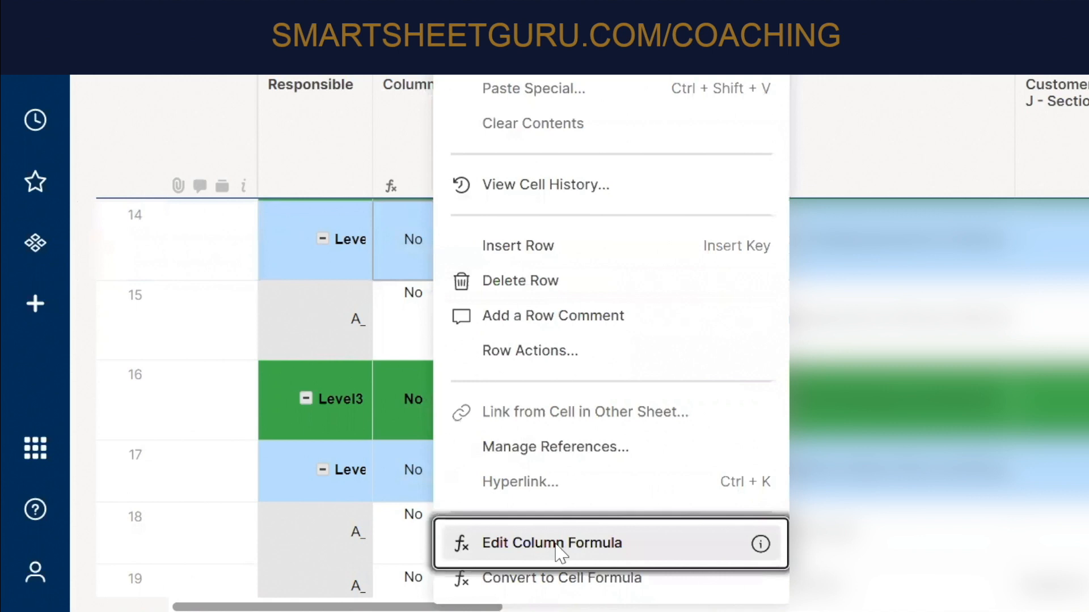
Edit the column formula to return "Red" for overdue rows and begin an AND( wrapper.
{"action": "left_click", "coordinate": [551, 544]}
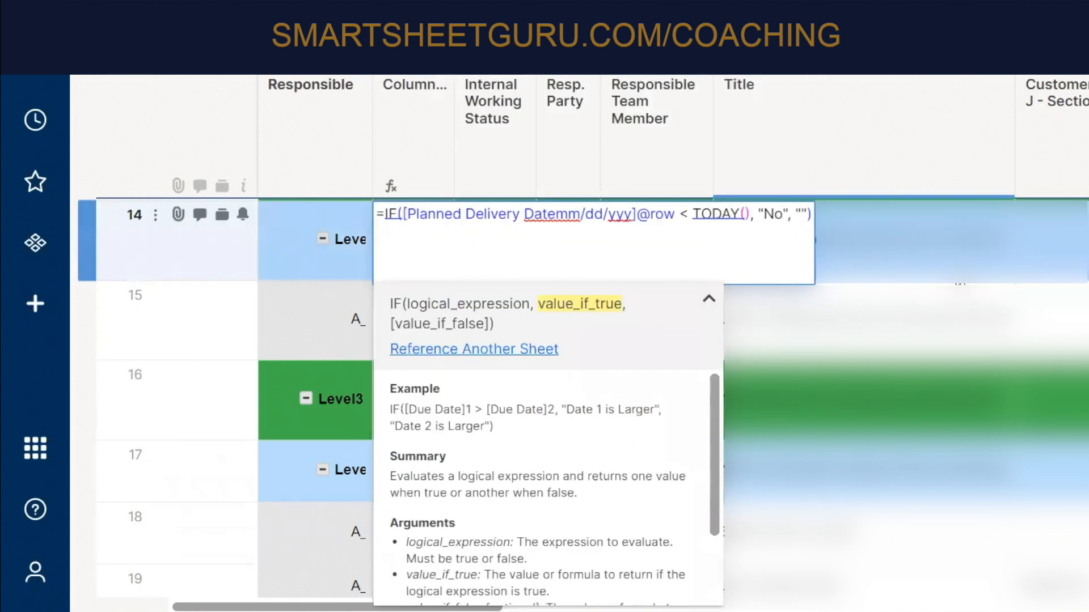
{"action": "type", "text": "R"}
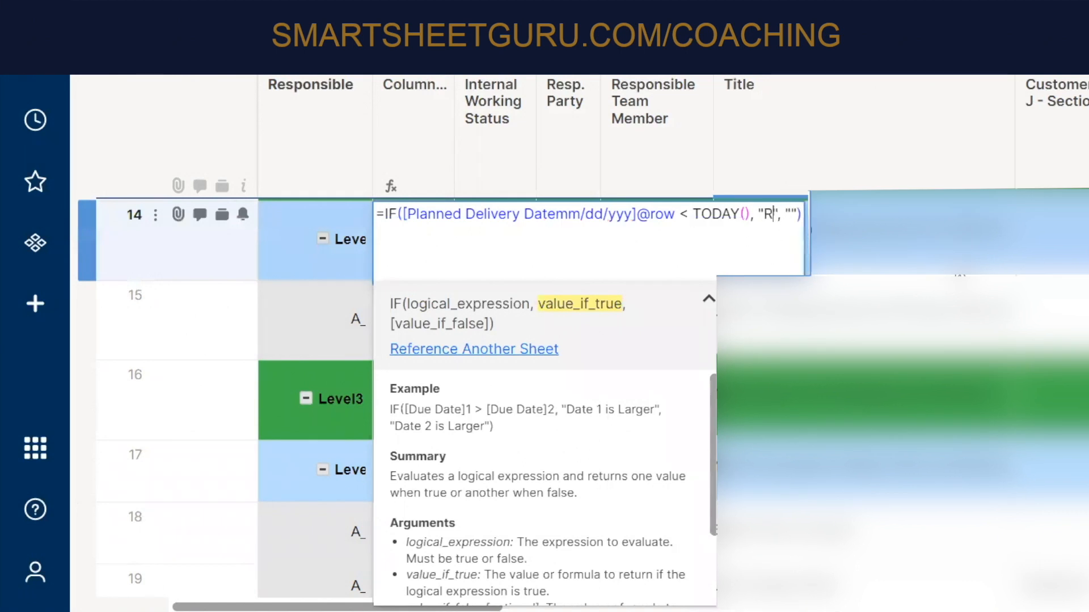
{"action": "type", "text": "ed"}
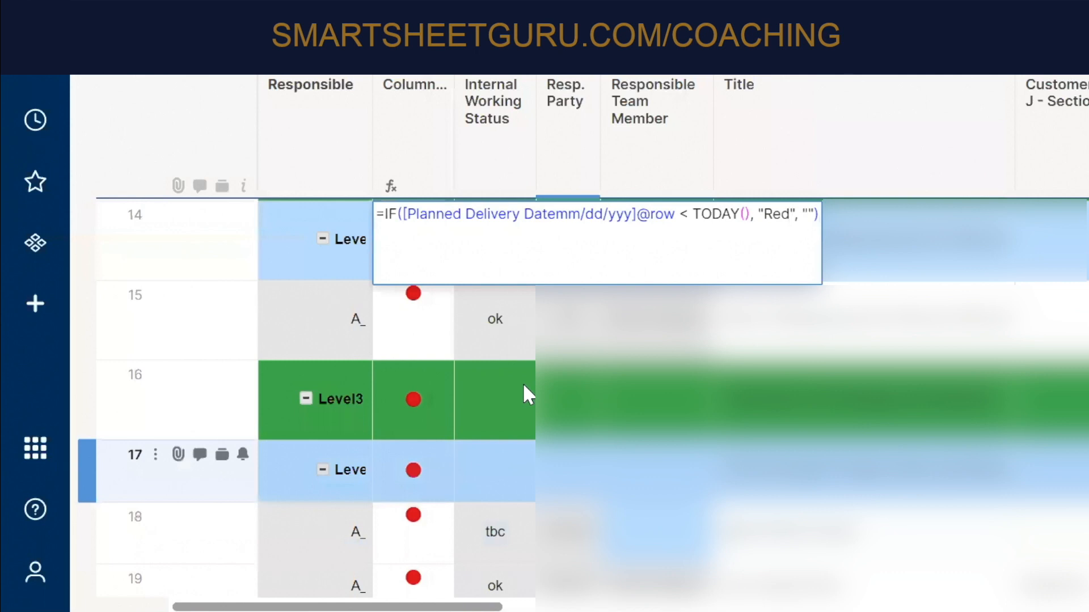
{"action": "type", "text": "and("}
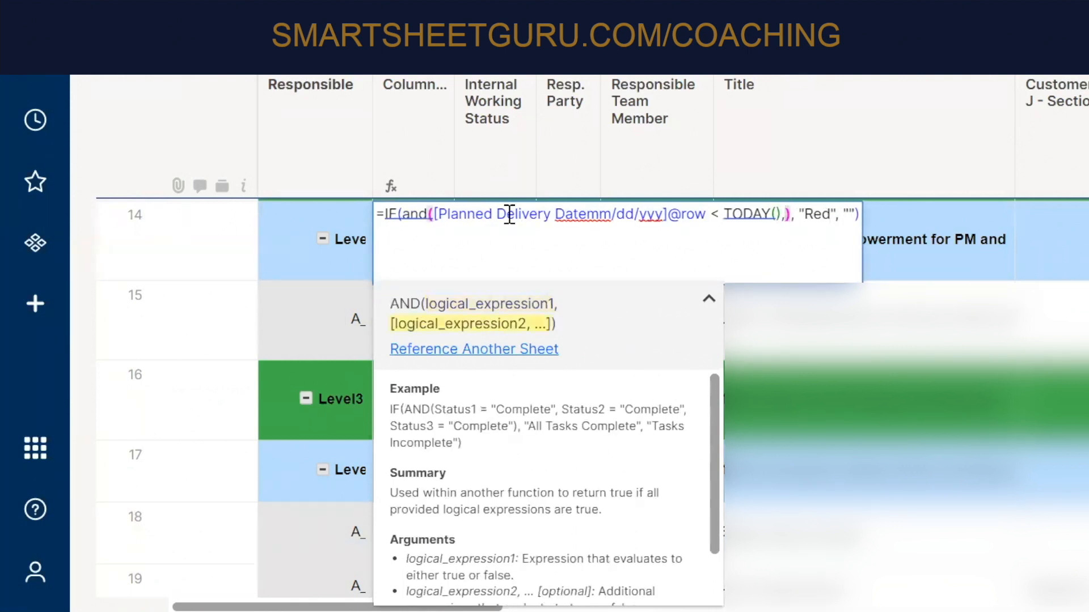
{"action": "left_click", "coordinate": [492, 100]}
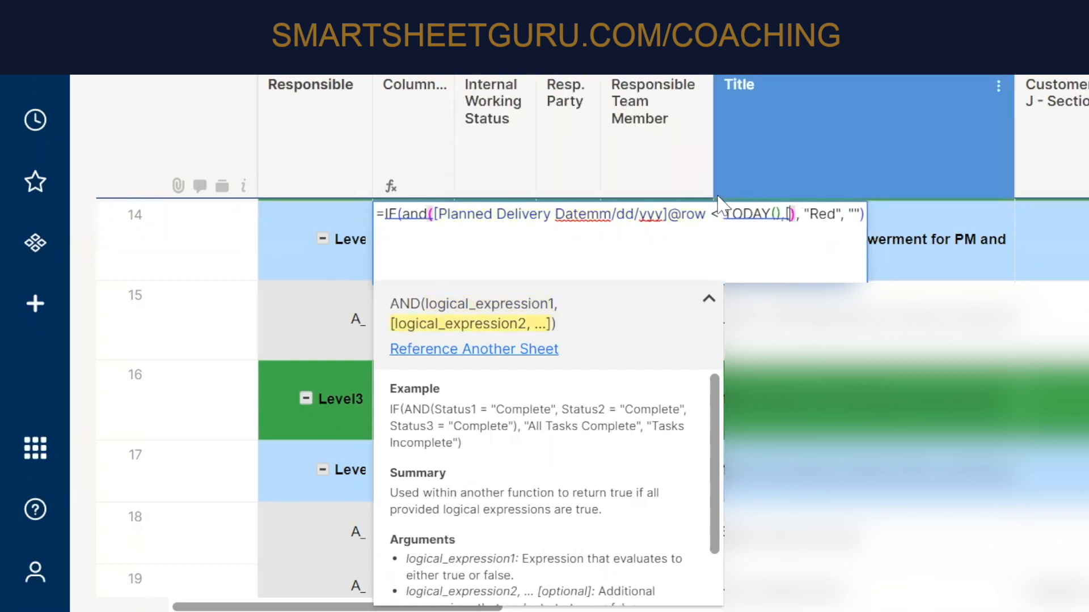
{"action": "type", "text": "[Internal Working Status"}
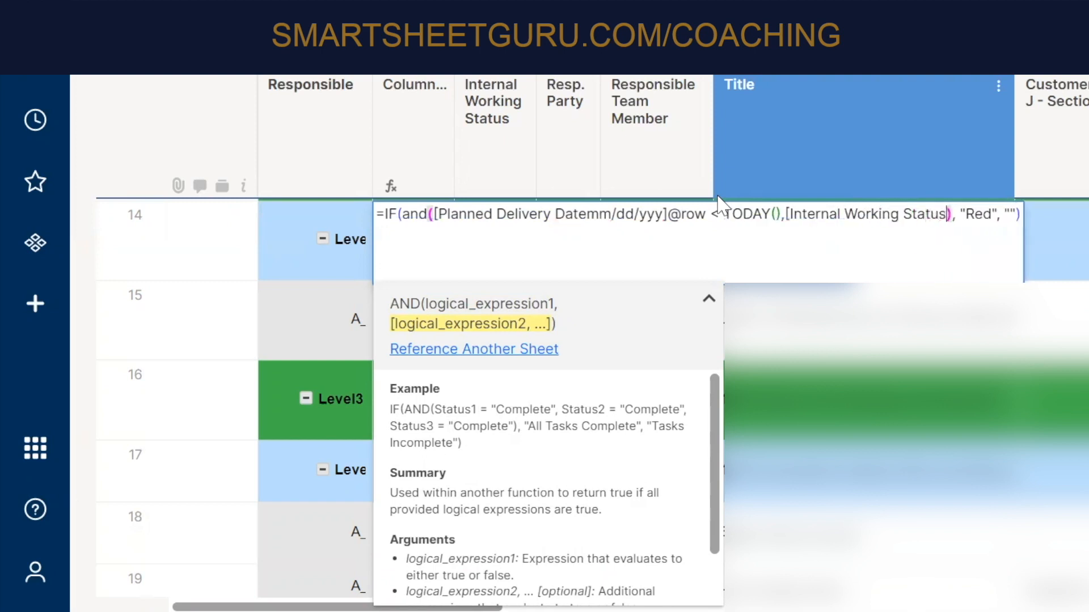
{"action": "type", "text": "@row"}
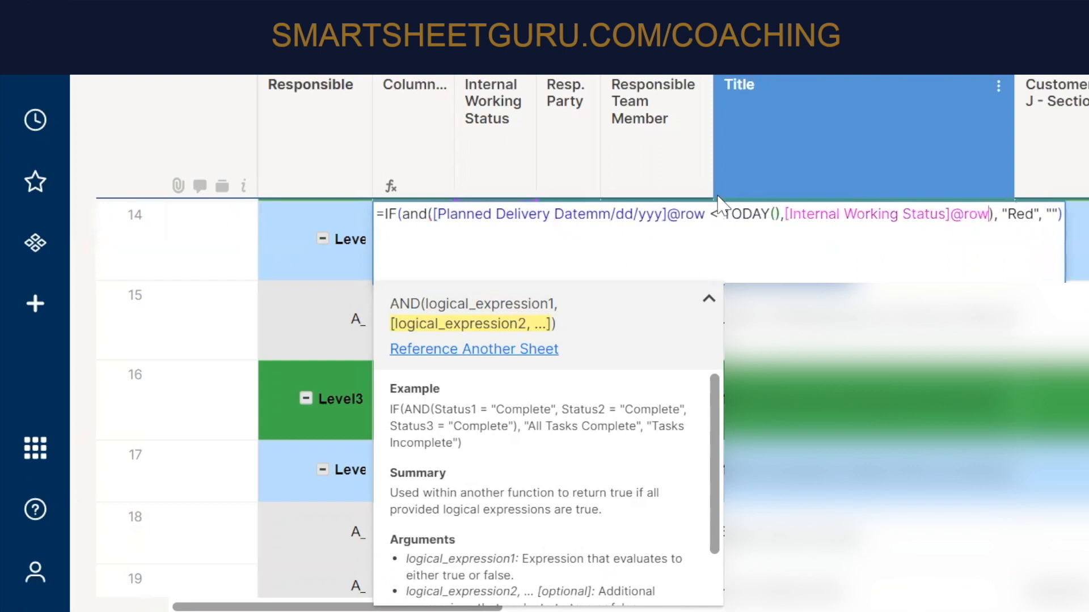
{"action": "type", "text": ", \""}
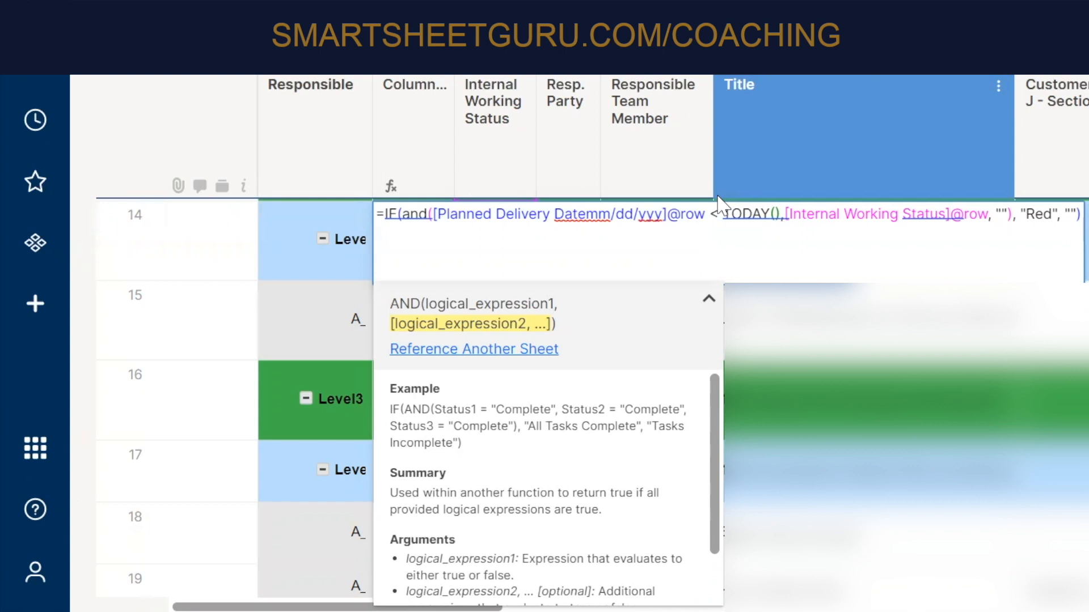
{"action": "type", "text": "?\","}
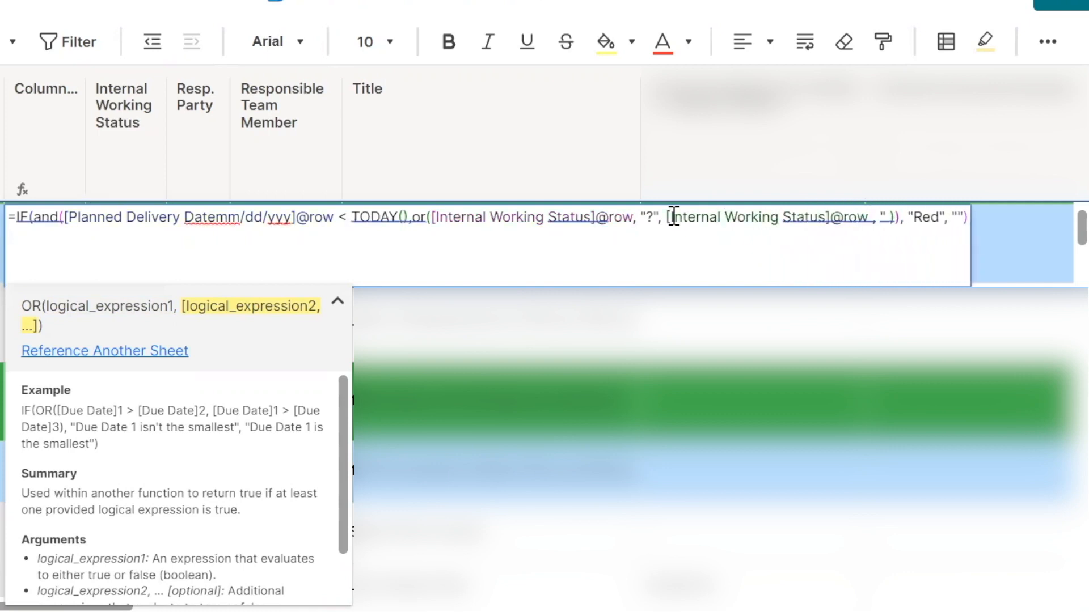
Extend the OR to test Internal Working Status = "?" or = "tbc", and start a third status check.
{"action": "type", "text": "t.b.c"}
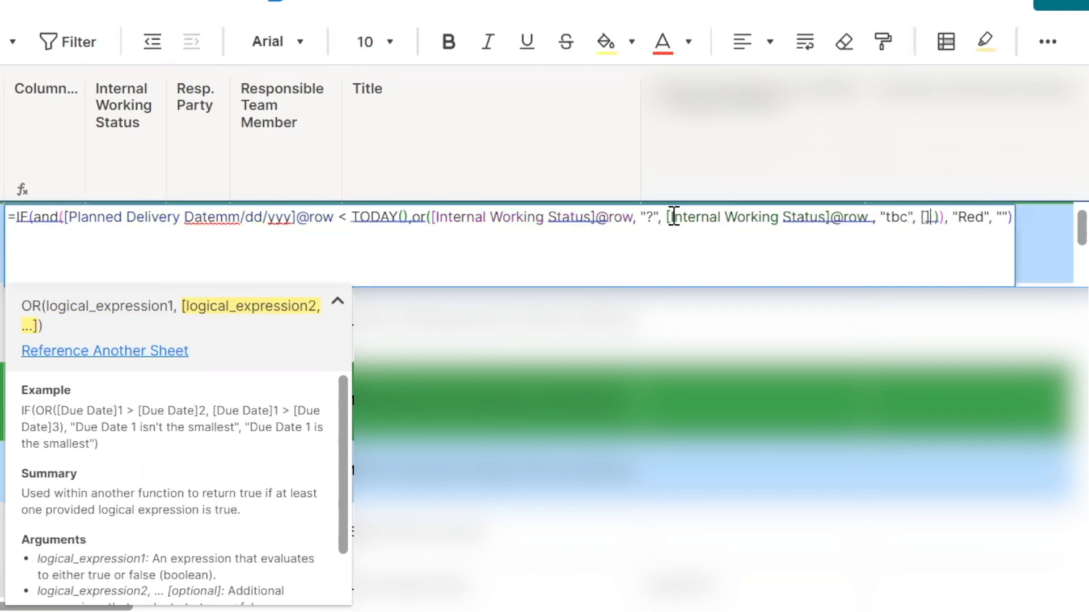
{"action": "type", "text": "Internal Working Status"}
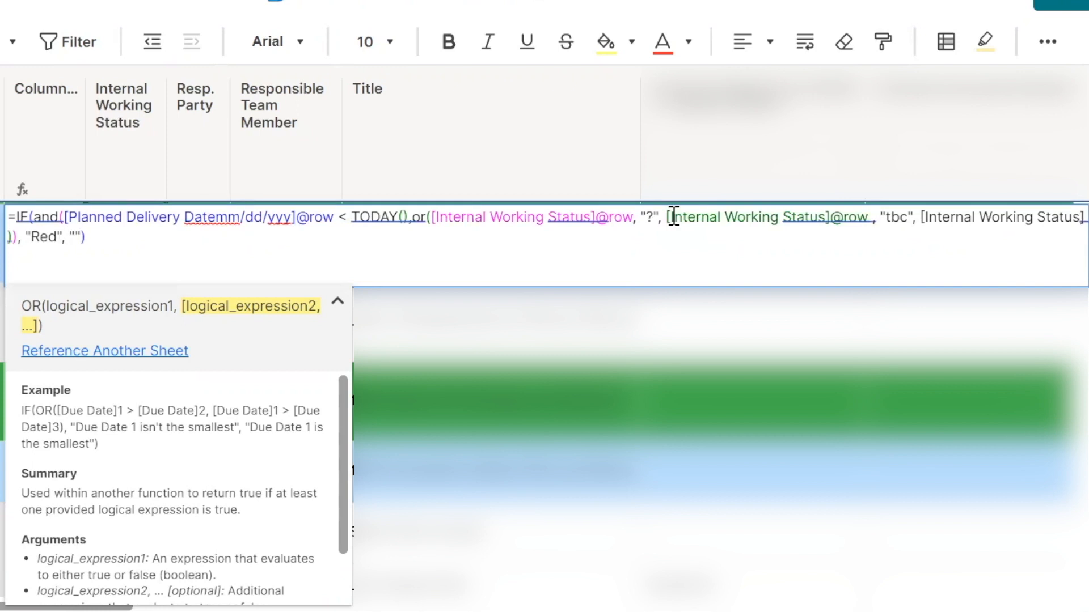
{"action": "mouse_move", "coordinate": [636, 221]}
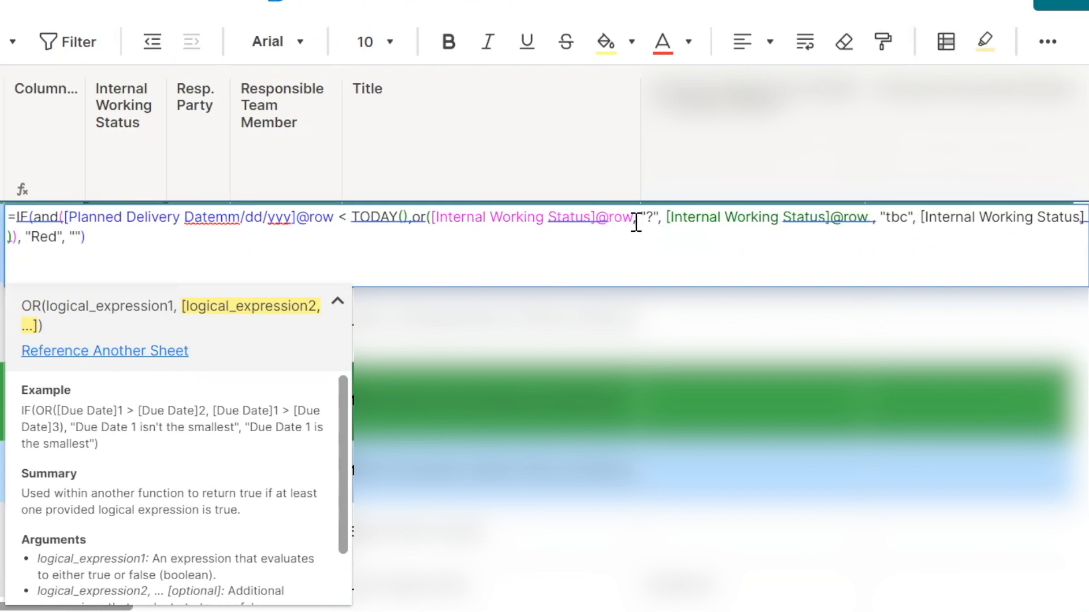
{"action": "type", "text": "="}
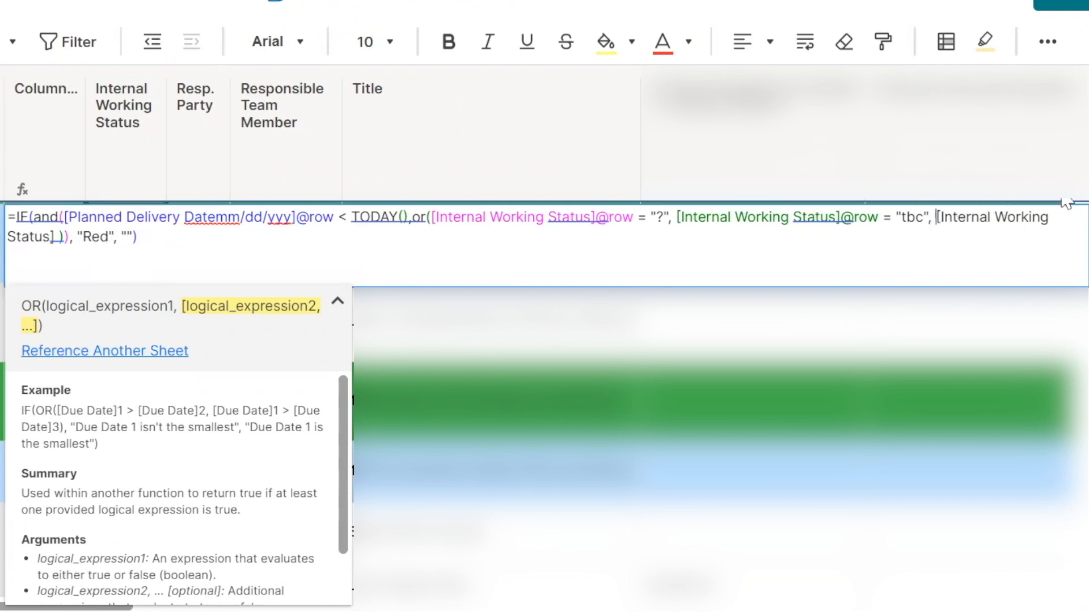
Wrap the third Internal Working Status check in ISBLANK() so blank statuses also flag Red.
{"action": "type", "text": "isblank"}
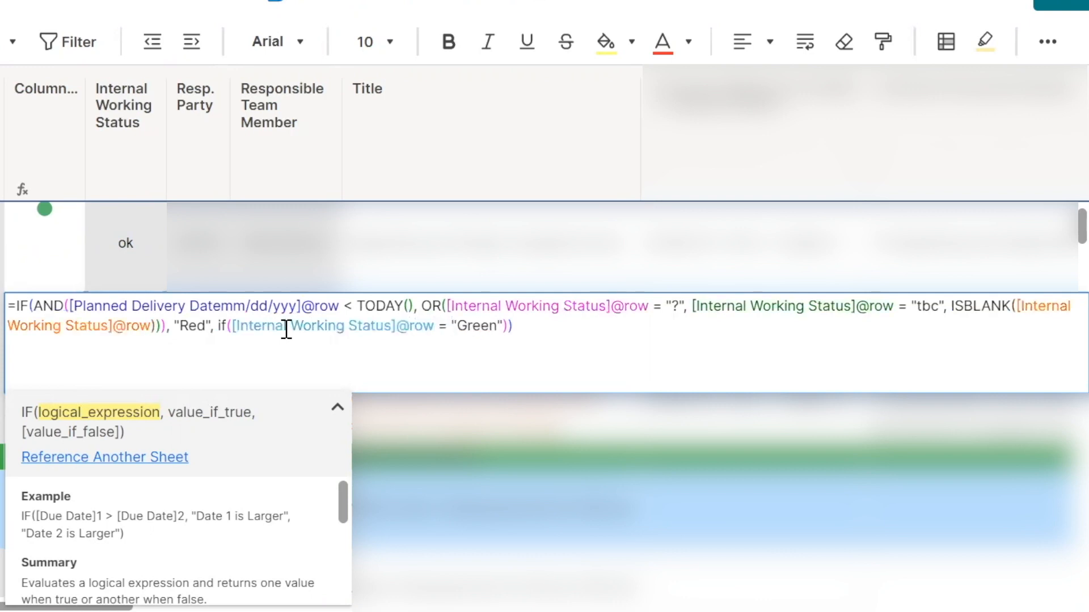
Make the nested IF test Internal Working Status = "ok" before returning "Green".
{"action": "type", "text": "ok\","}
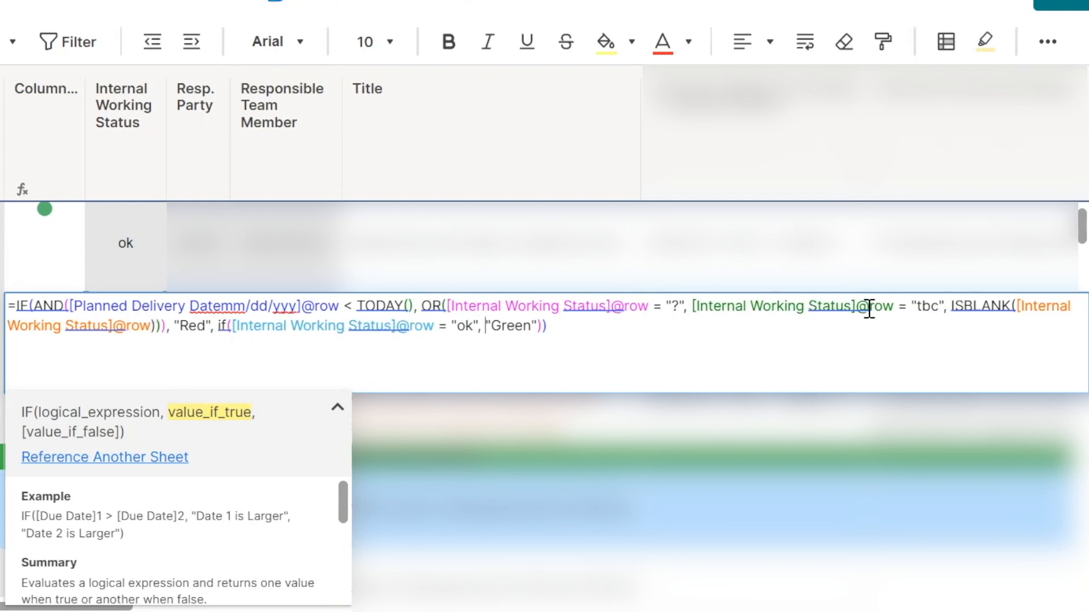
{"action": "mouse_move", "coordinate": [111, 306]}
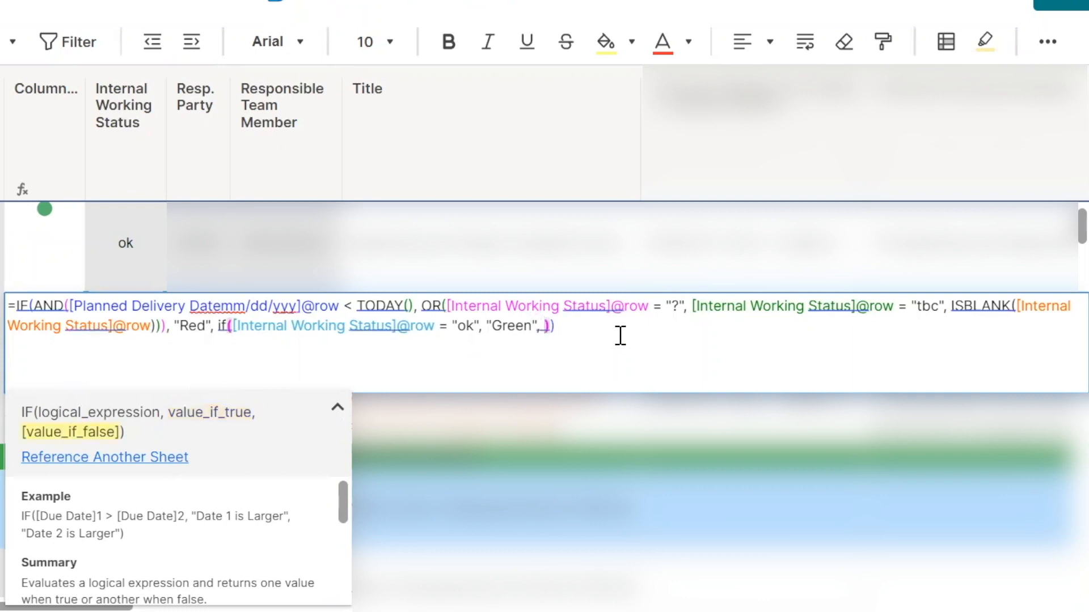
{"action": "mouse_move", "coordinate": [104, 441]}
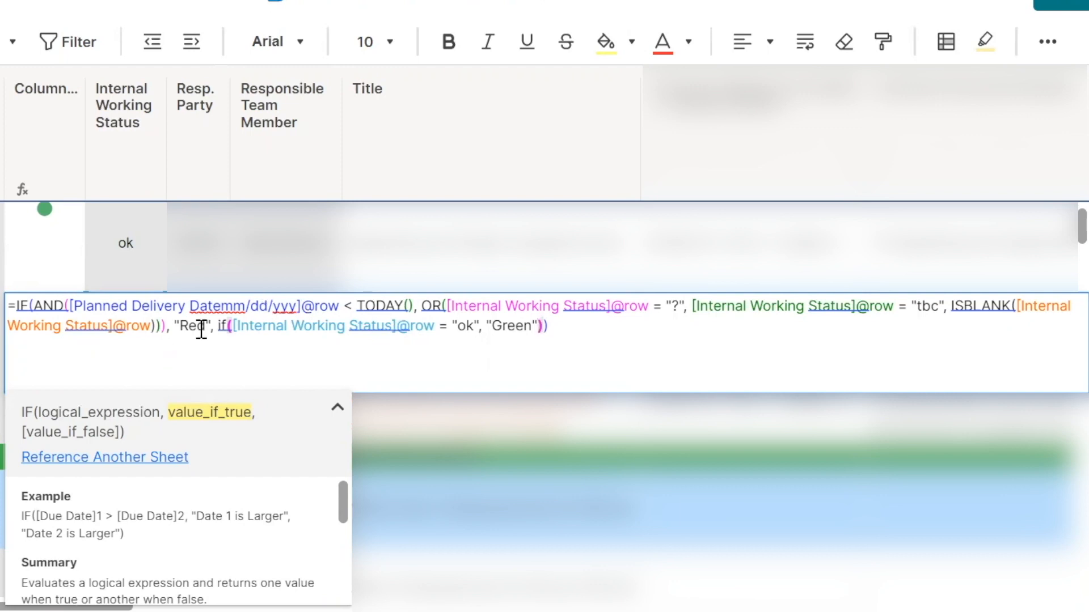
{"action": "mouse_move", "coordinate": [506, 326]}
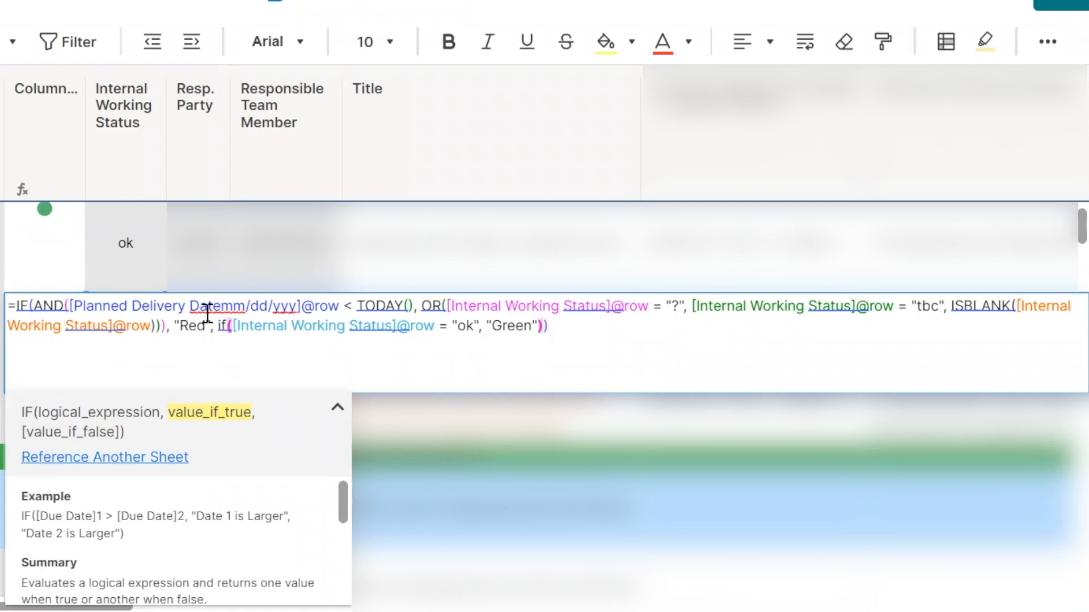
Add a nested IF returning "Yellow" when Planned Delivery Date is after TODAY().
{"action": "left_click", "coordinate": [530, 327]}
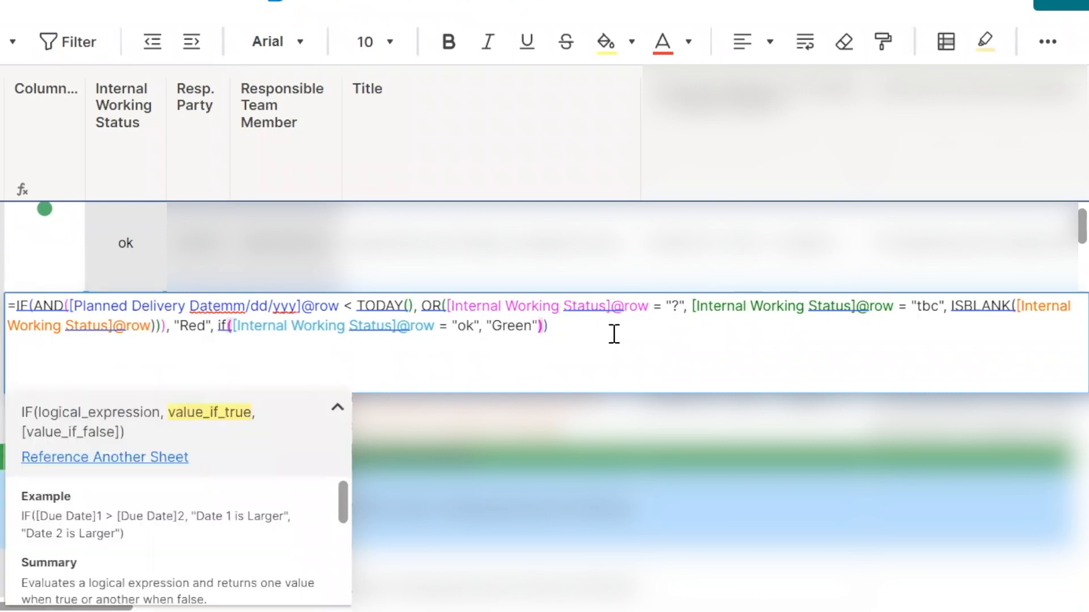
{"action": "mouse_move", "coordinate": [570, 326]}
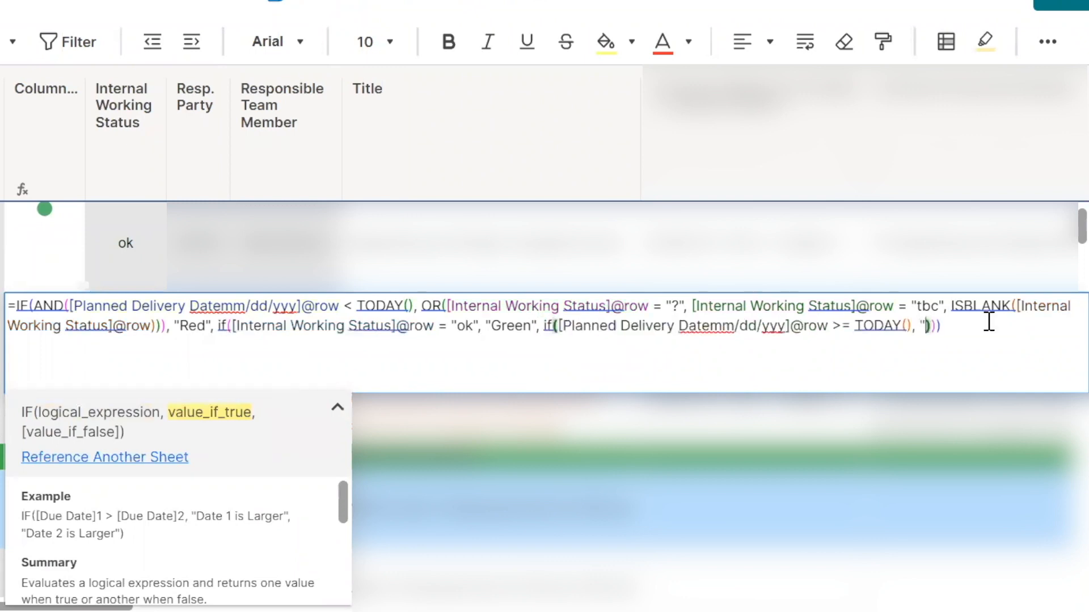
{"action": "type", "text": "Yellow\""}
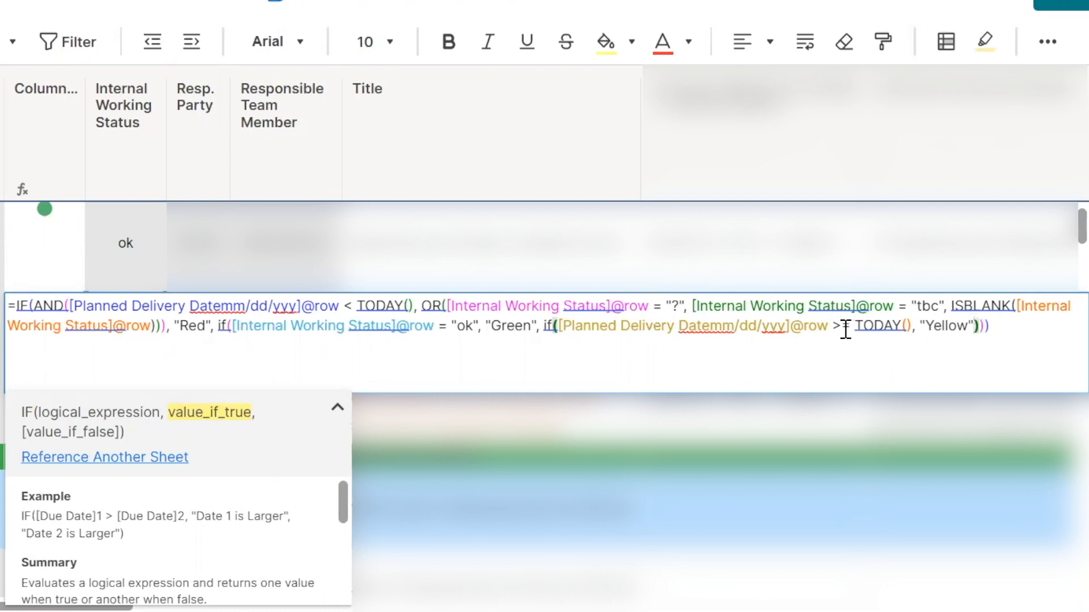
{"action": "type", "text": "="}
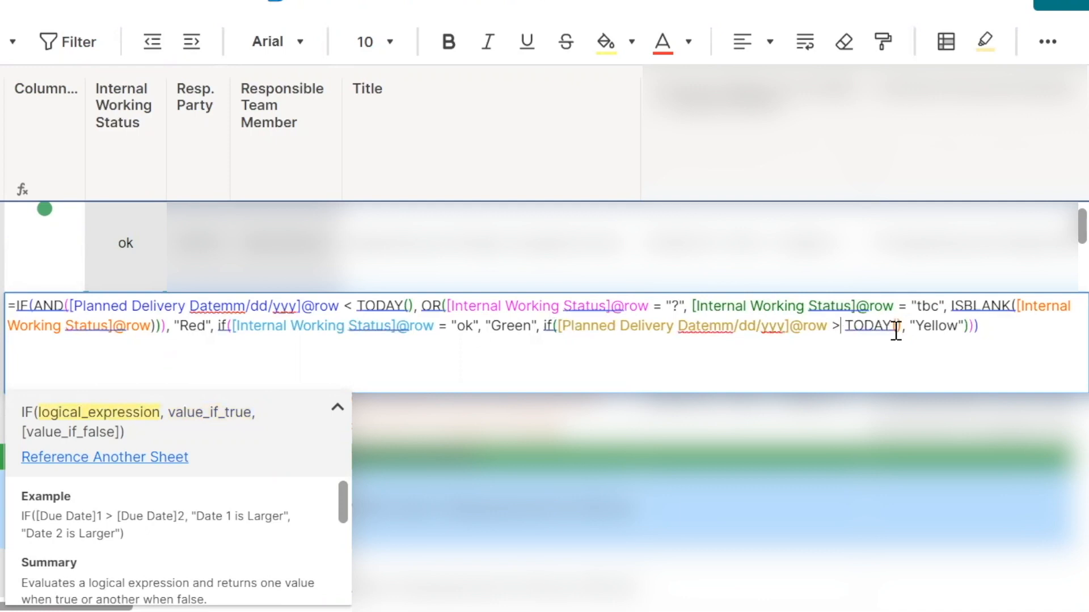
Change the Red rule's date comparison from < TODAY() to <= TODAY().
{"action": "left_click", "coordinate": [353, 305]}
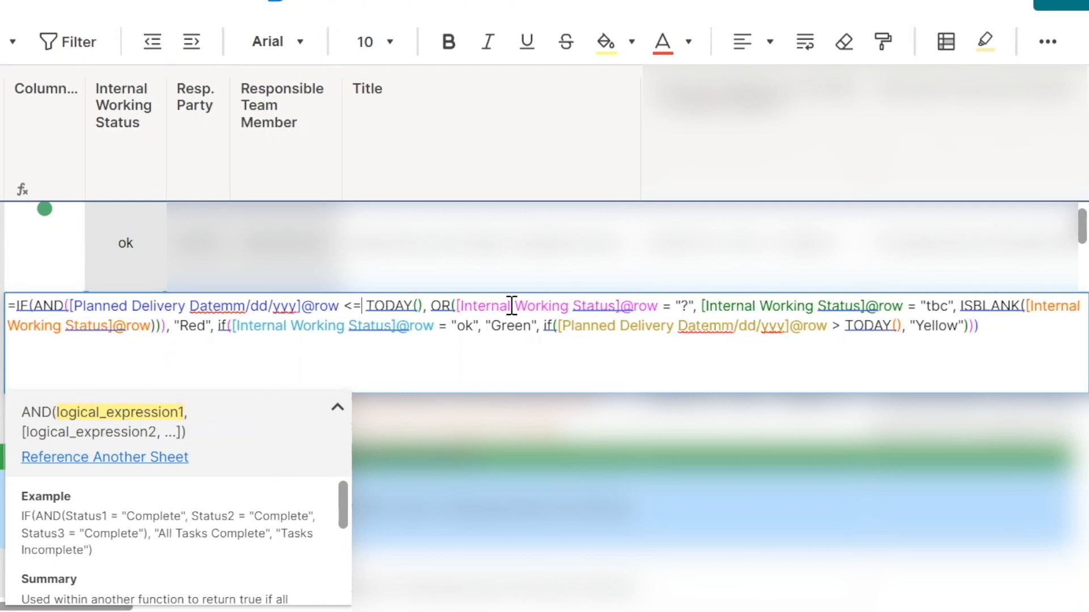
{"action": "mouse_move", "coordinate": [497, 320]}
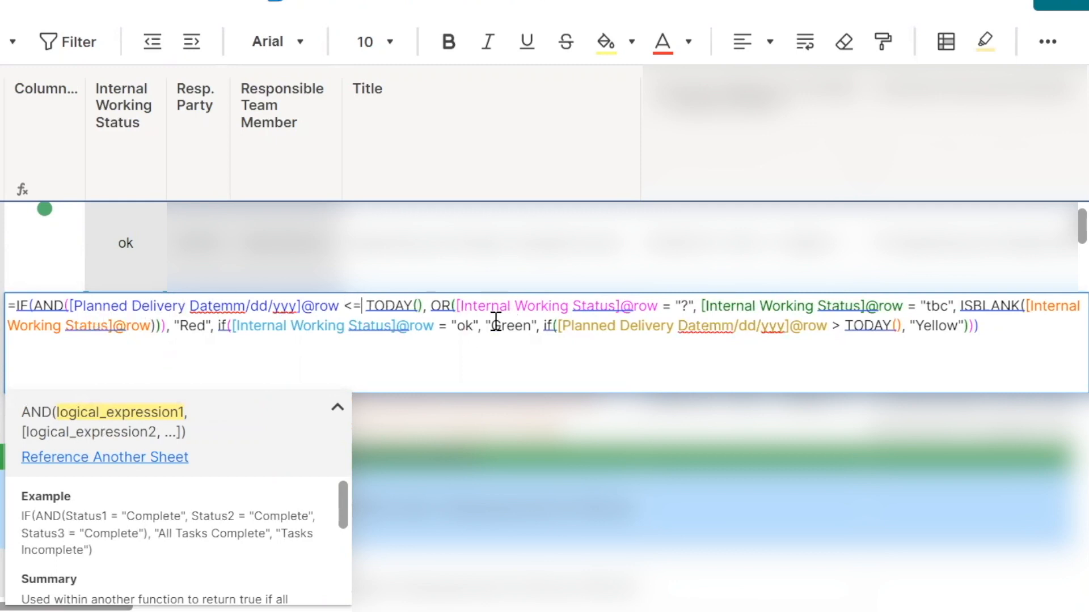